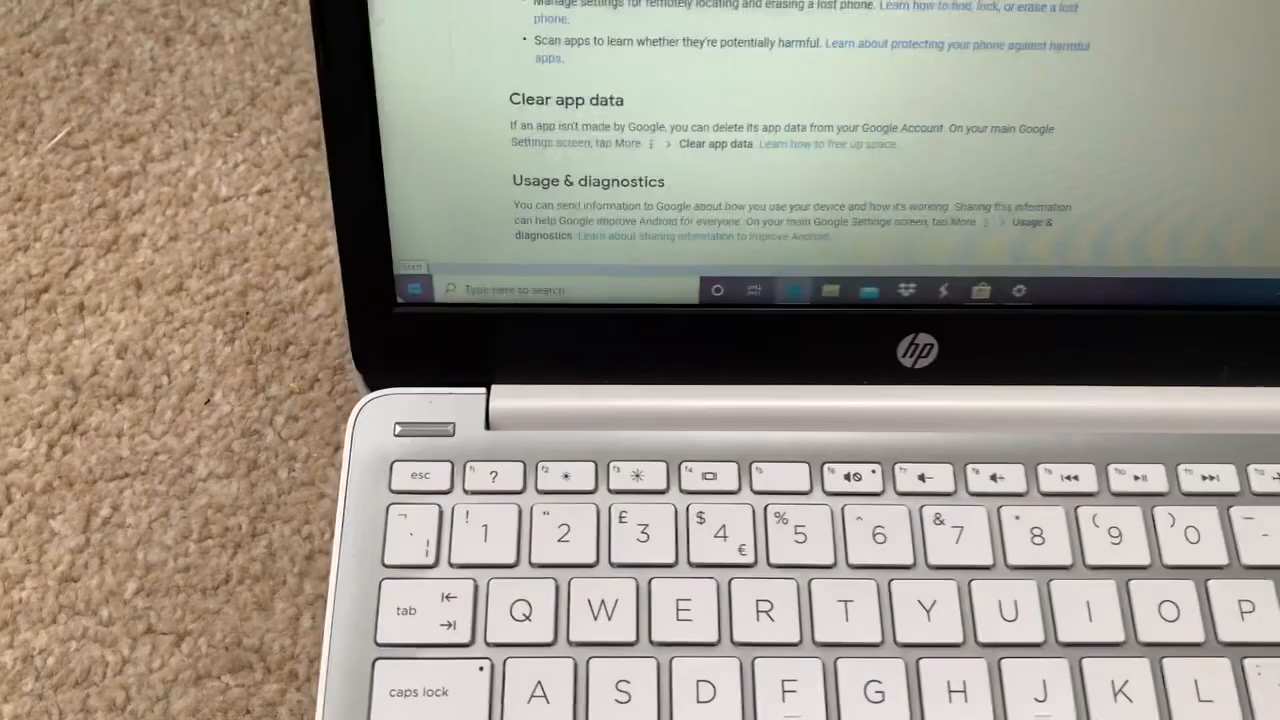
# Open Windows Settings from Chrome's help page, landing on Accounts > Your info.
pyautogui.click(413, 290)
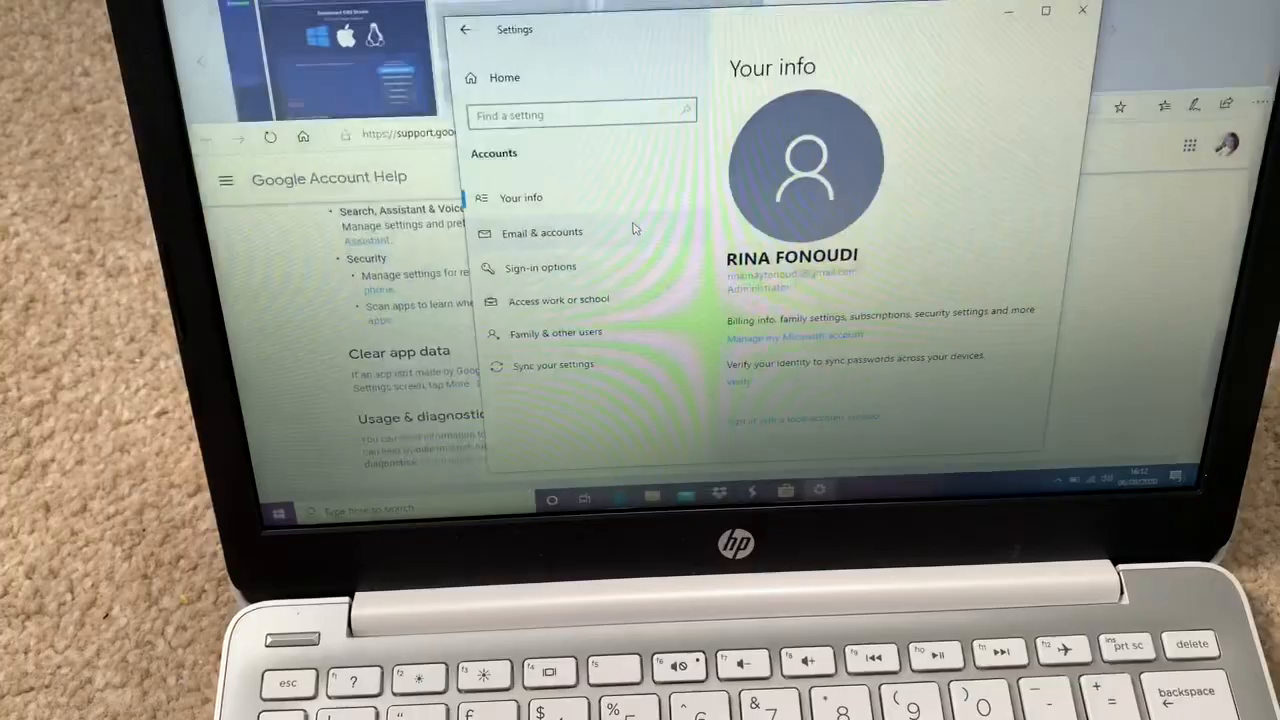
pyautogui.click(542, 232)
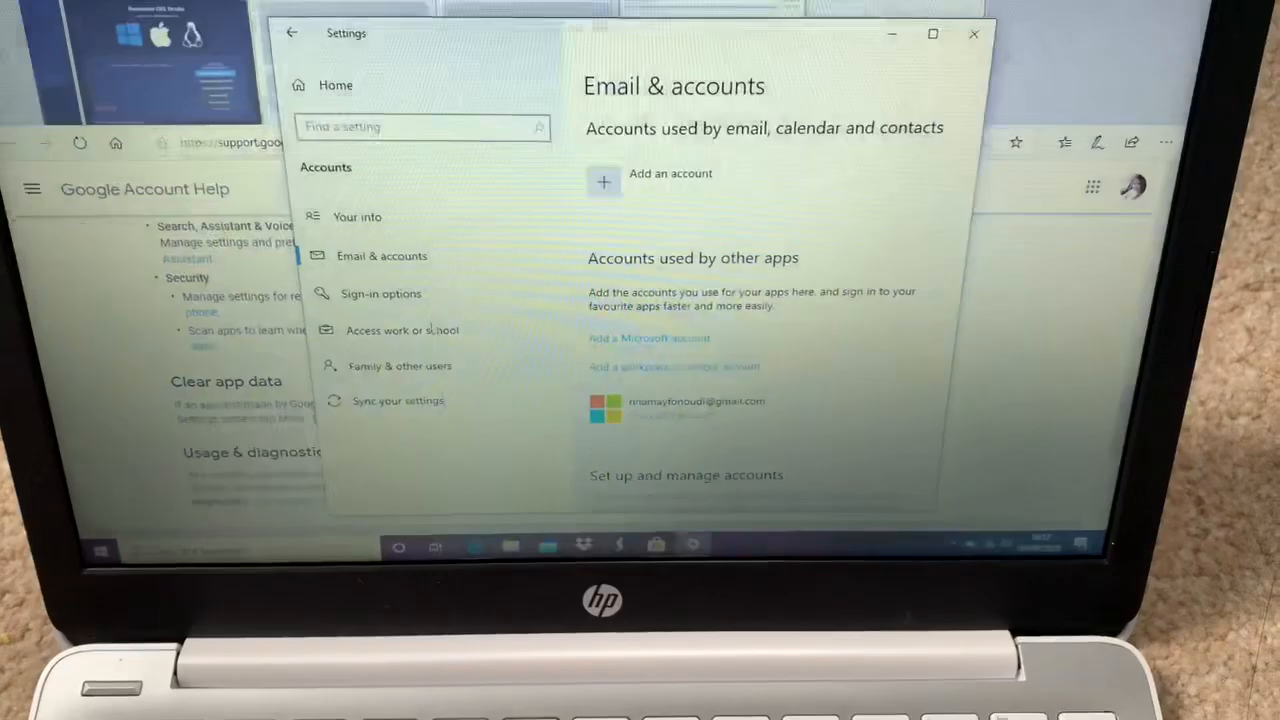
pyautogui.click(357, 216)
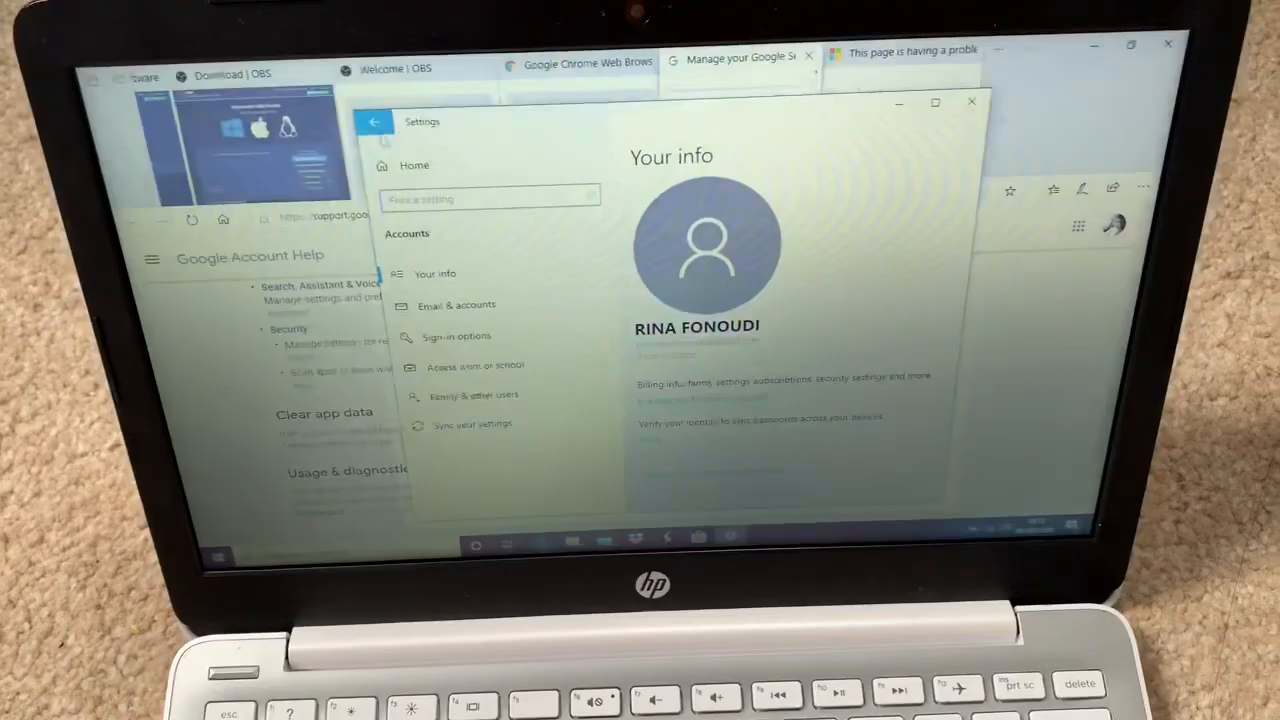
# Return to Settings Home and enter Update & Security, which reports no updates.
pyautogui.click(374, 121)
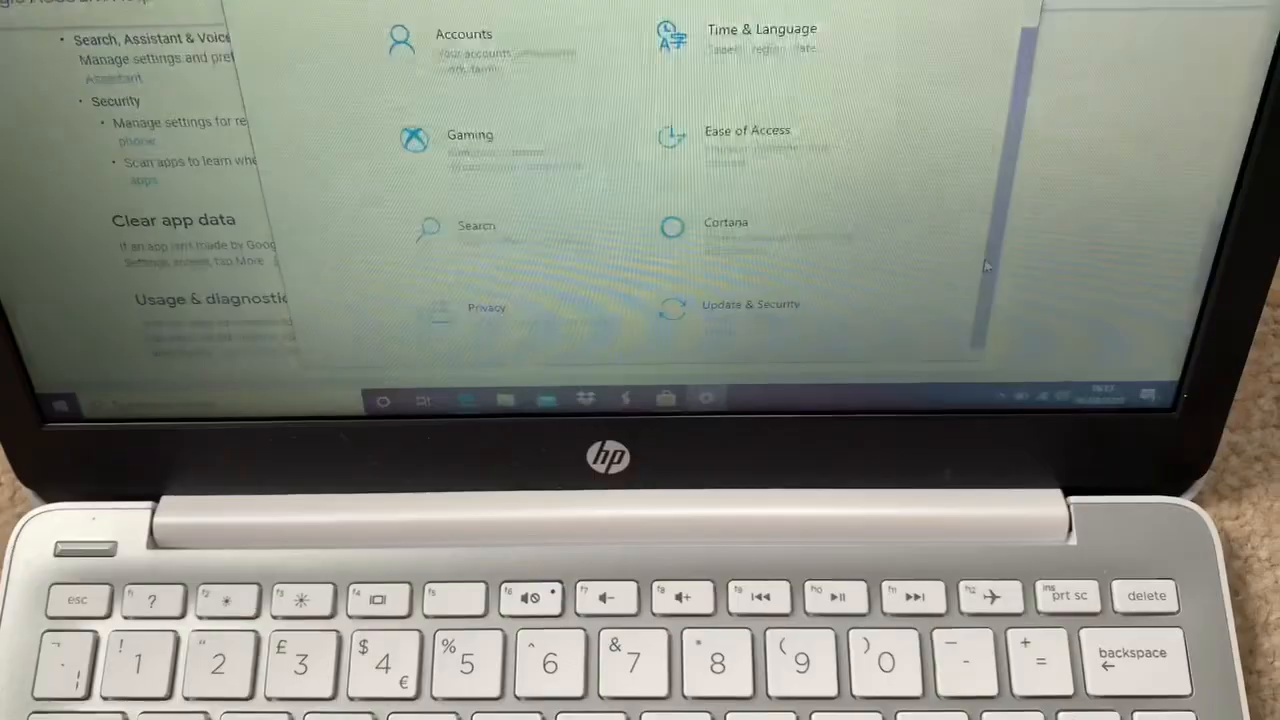
pyautogui.click(750, 305)
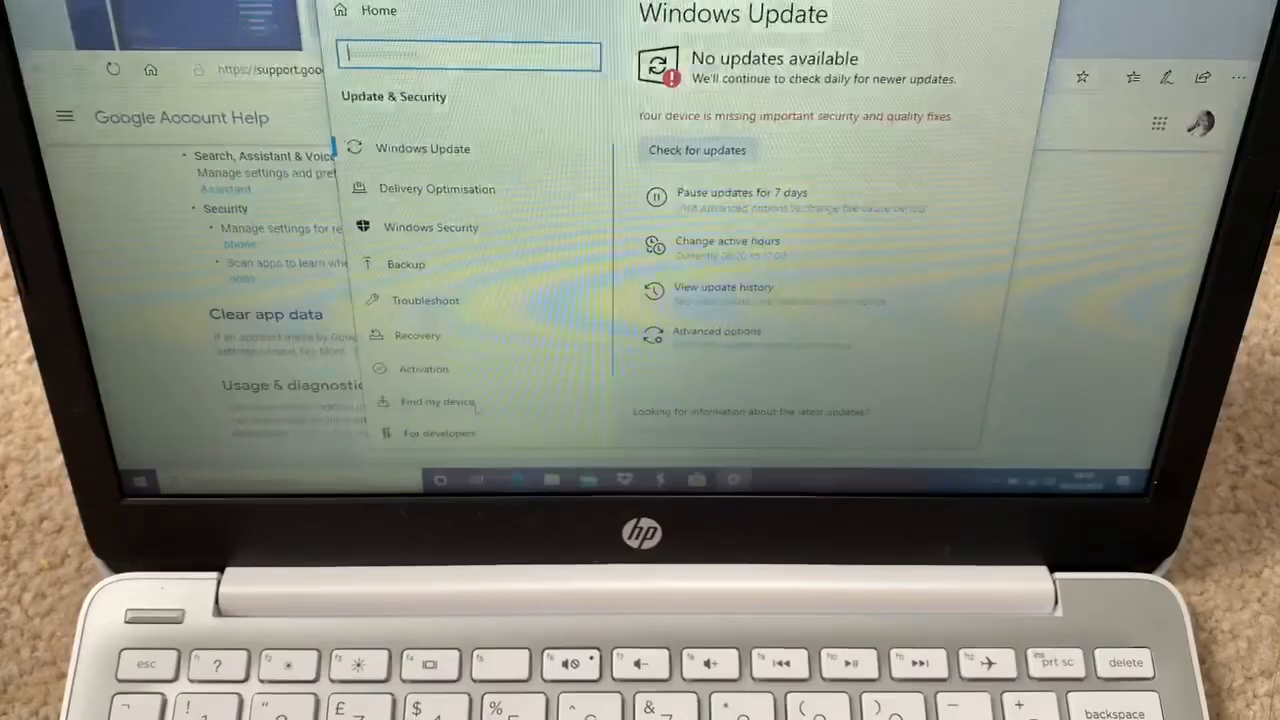
# Confirm Windows 10 Home in S mode under Activation and follow the Microsoft Store switch link.
pyautogui.click(423, 368)
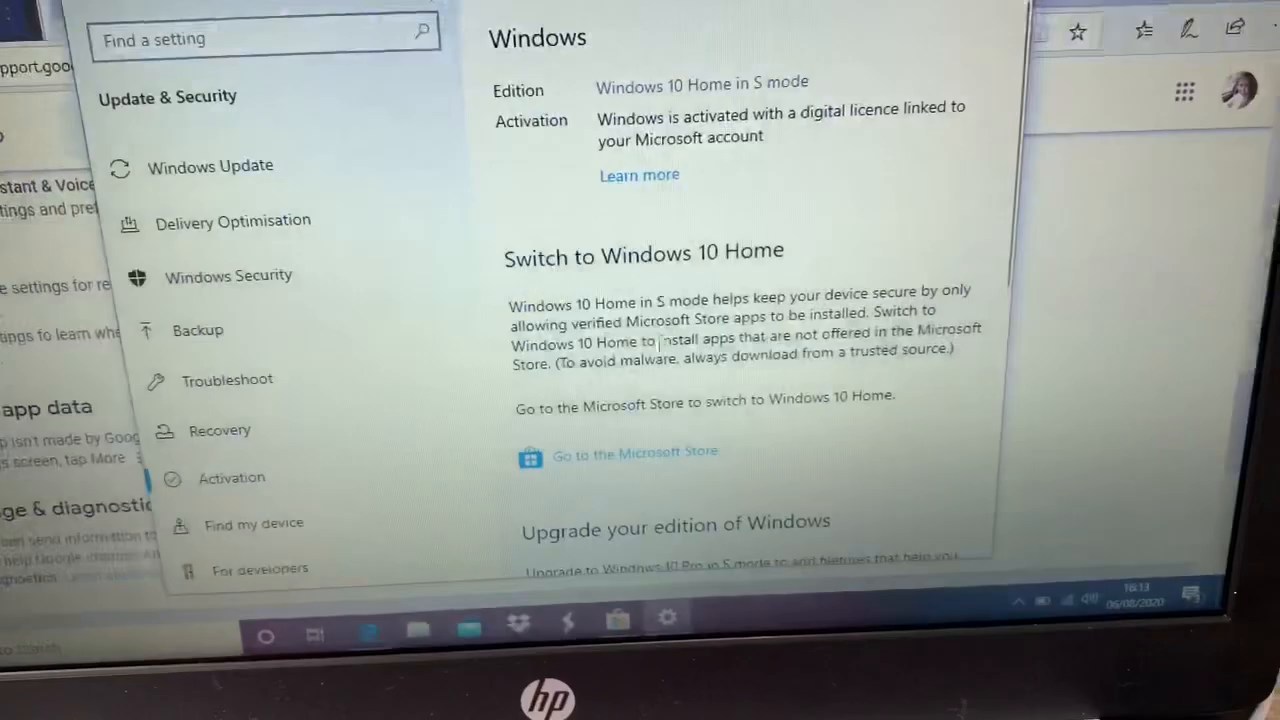
pyautogui.click(634, 452)
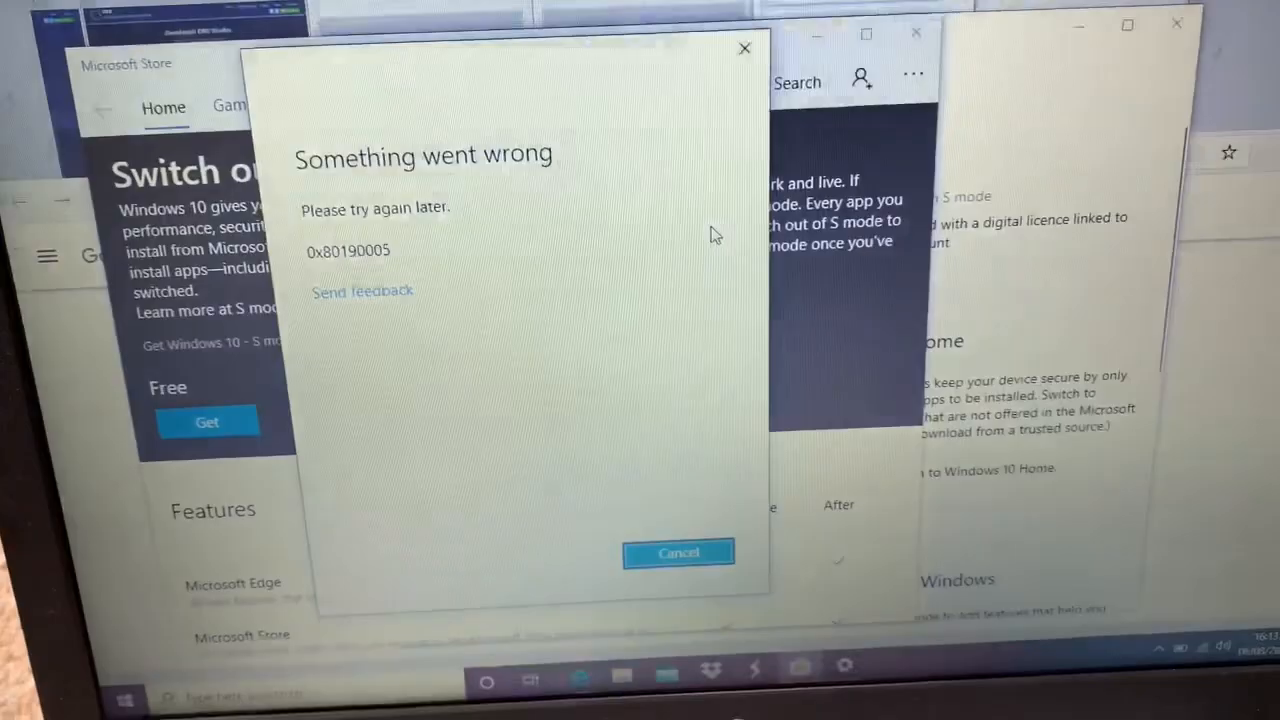
# Dismiss the store error and sign in with the existing Microsoft account for the free switch.
pyautogui.click(678, 552)
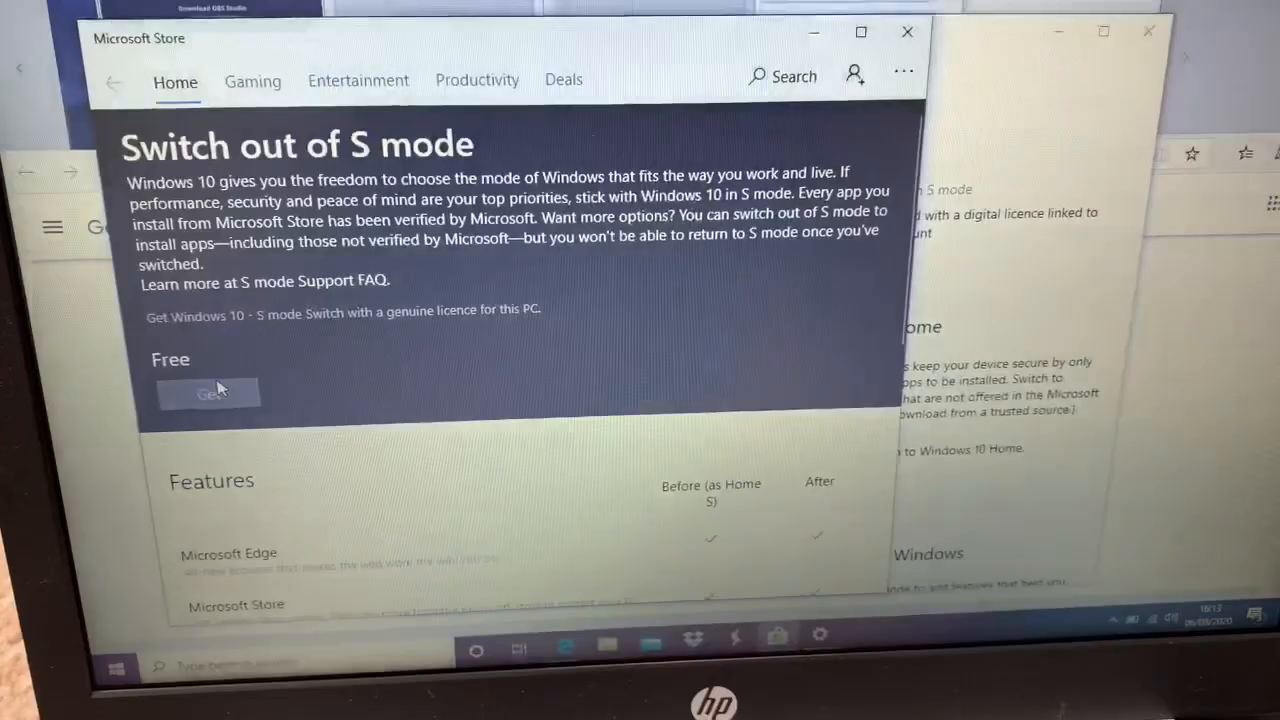
pyautogui.click(208, 393)
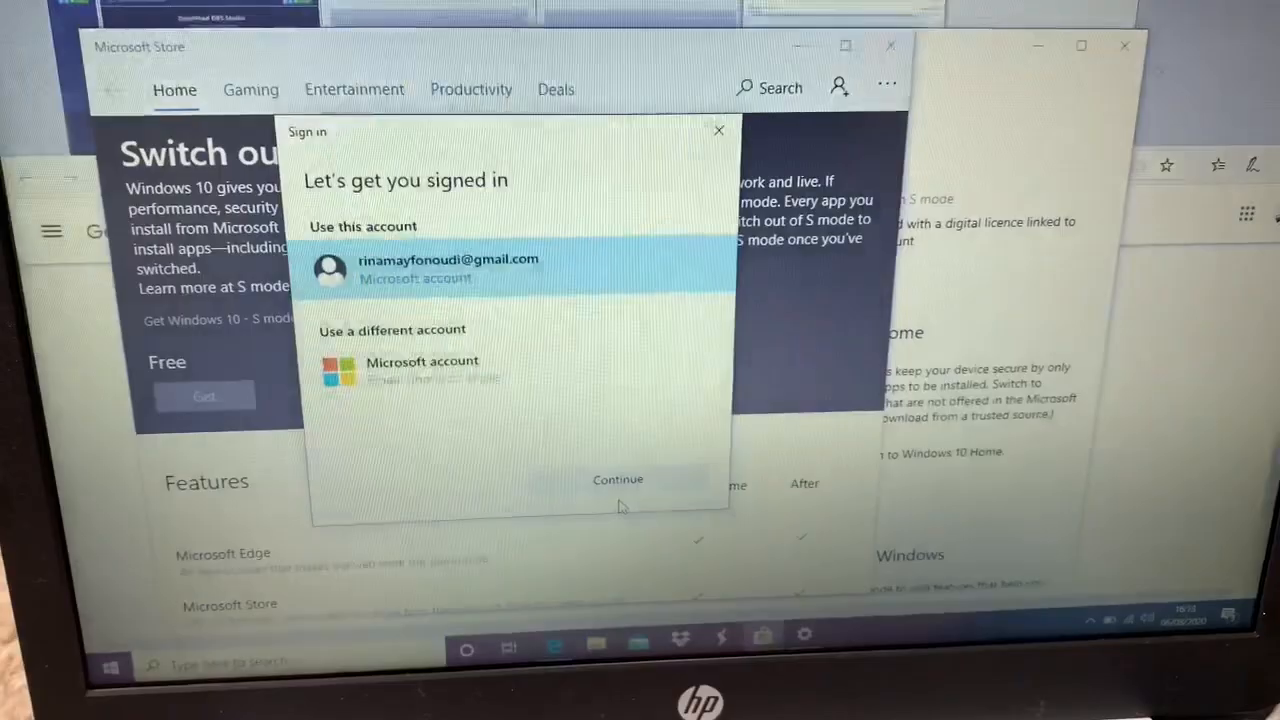
pyautogui.click(618, 479)
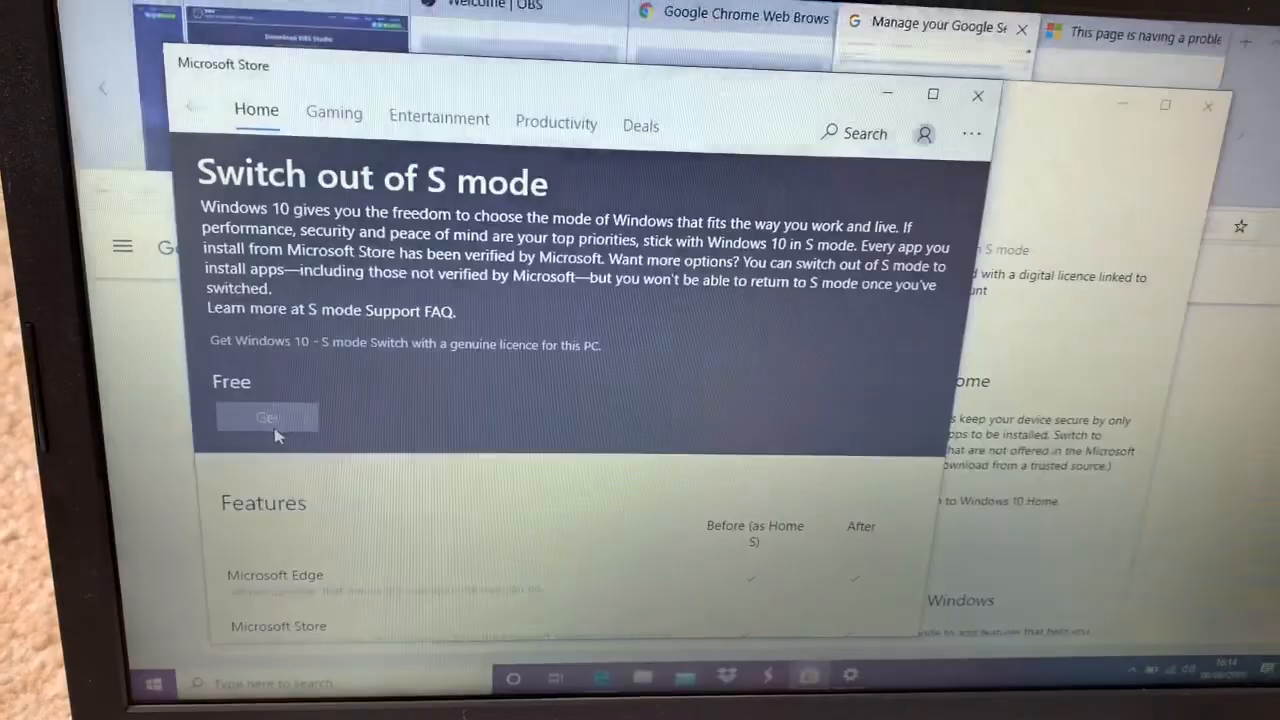
# Retry Get past the 'Try again later' message and close the 'You're all set!' confirmation.
pyautogui.click(267, 417)
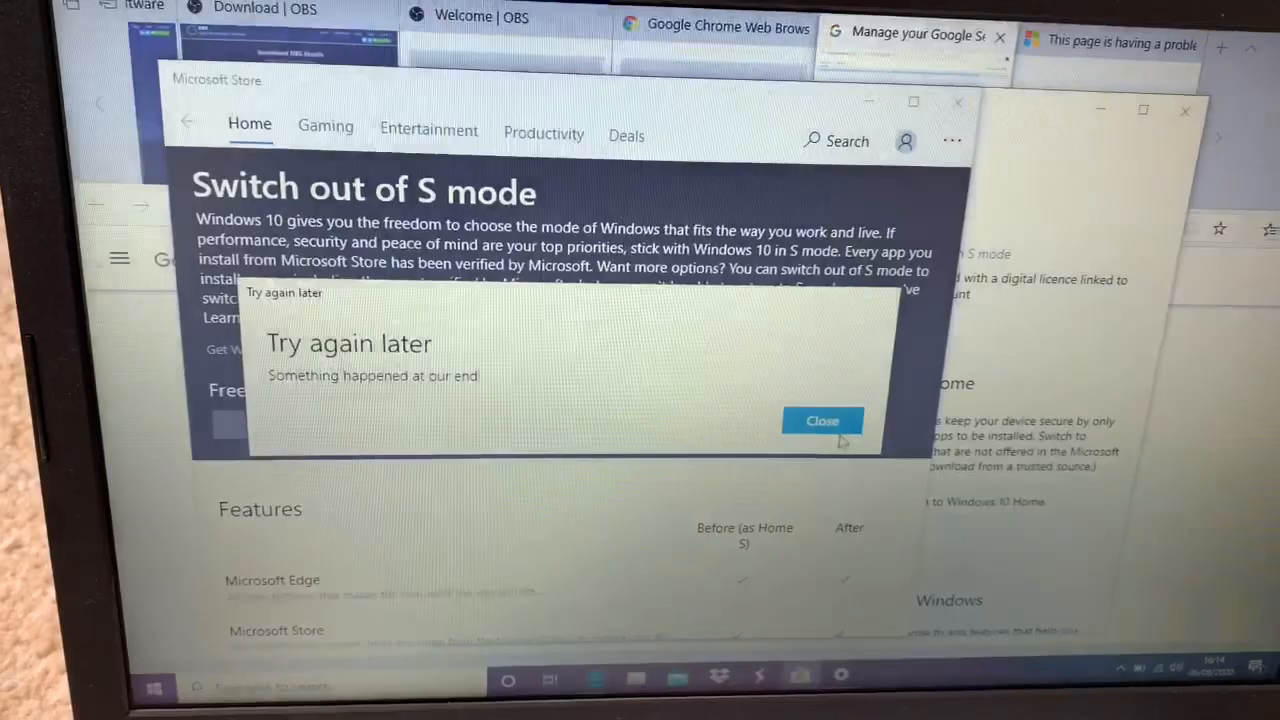
pyautogui.click(821, 420)
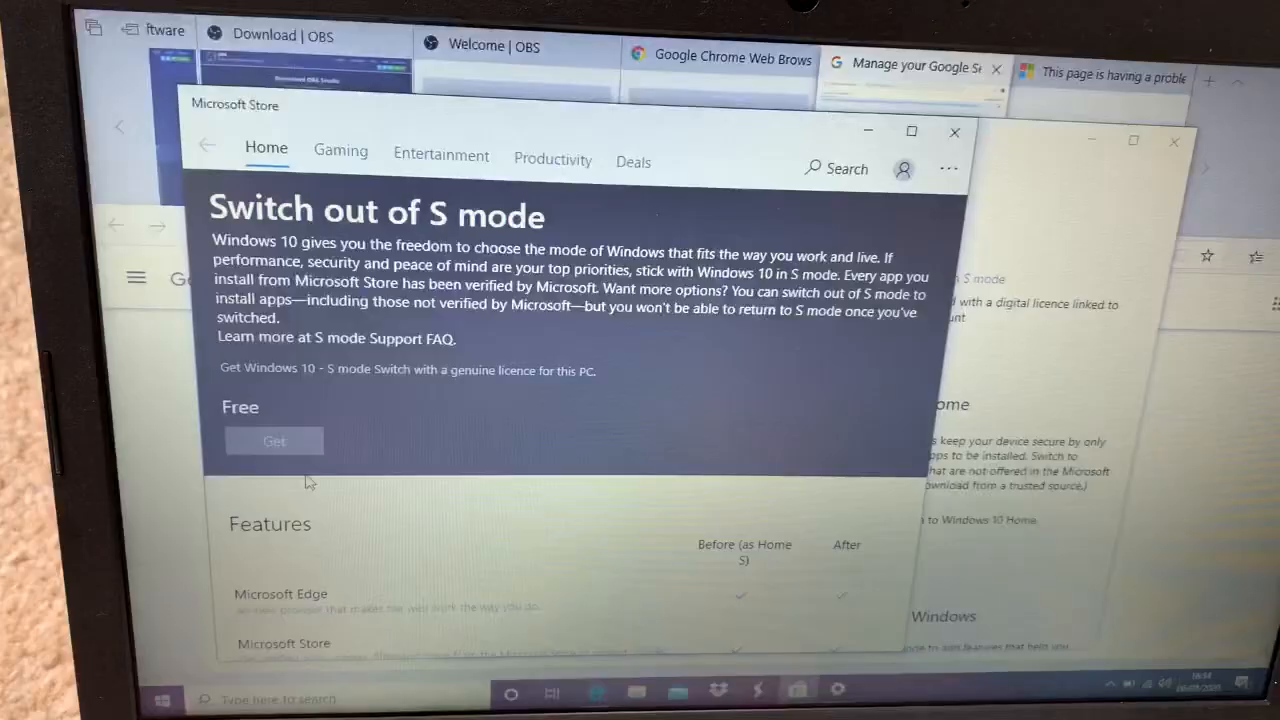
pyautogui.click(274, 441)
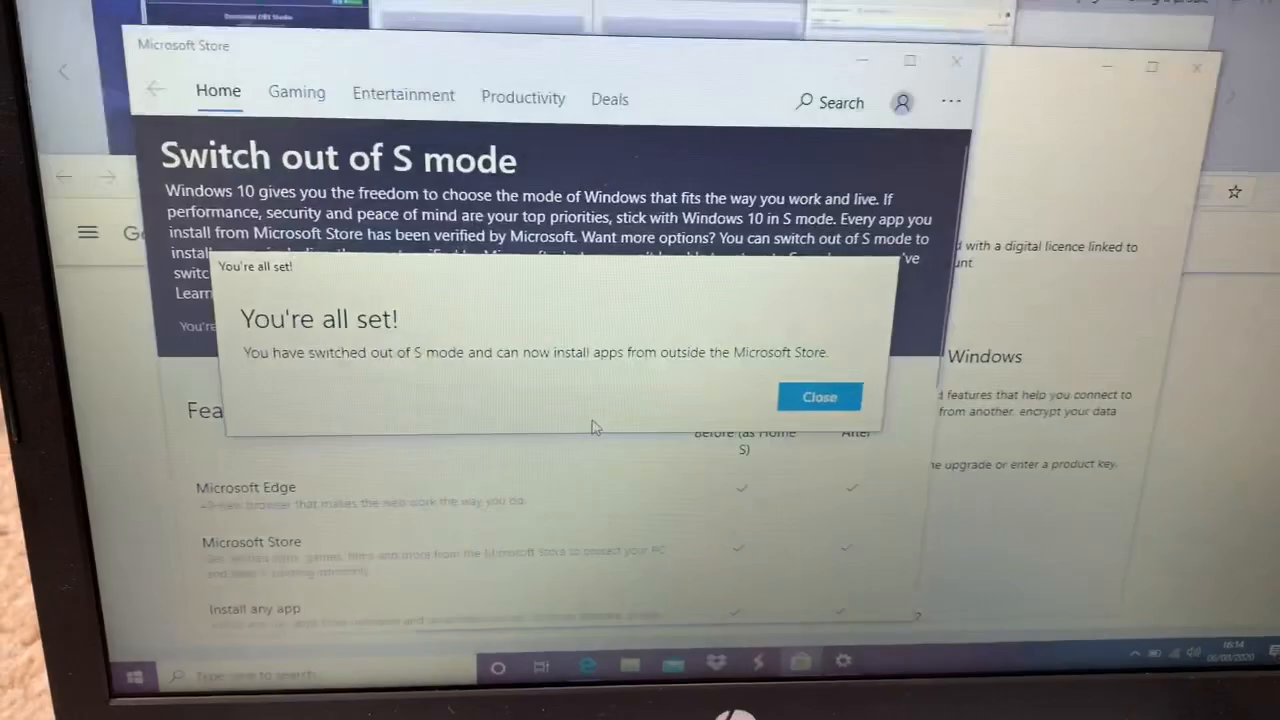
pyautogui.click(819, 396)
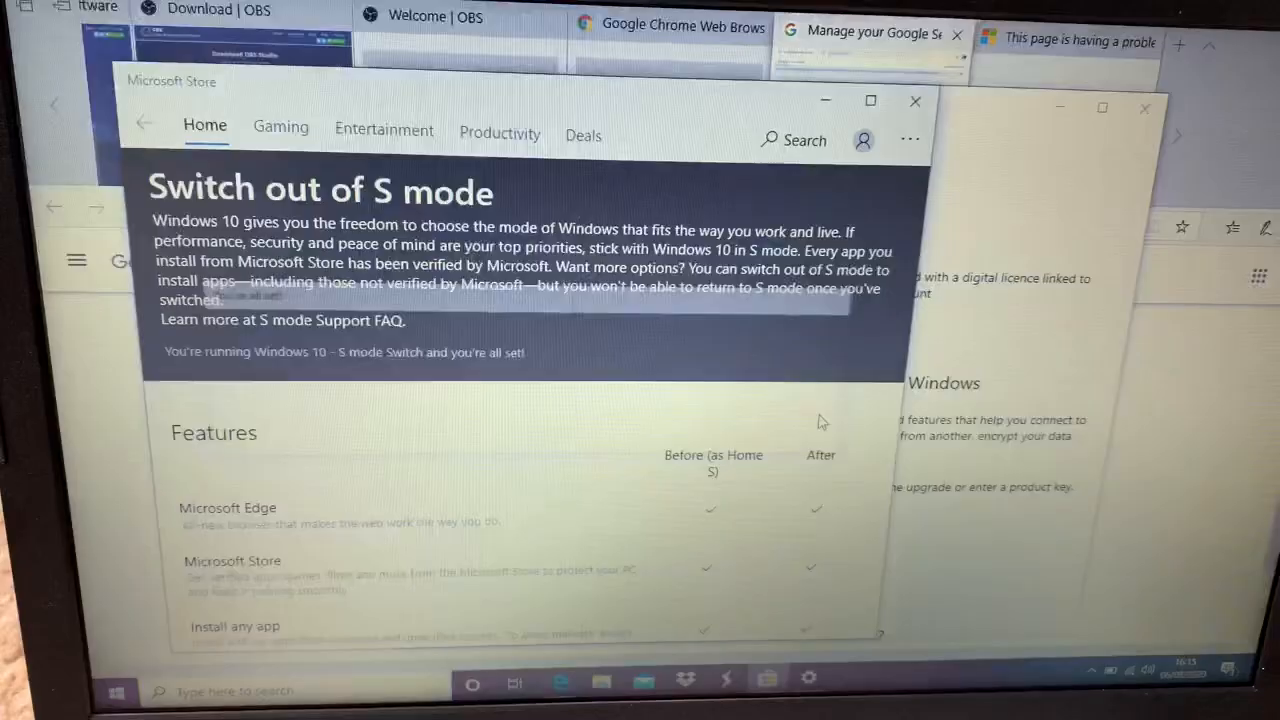